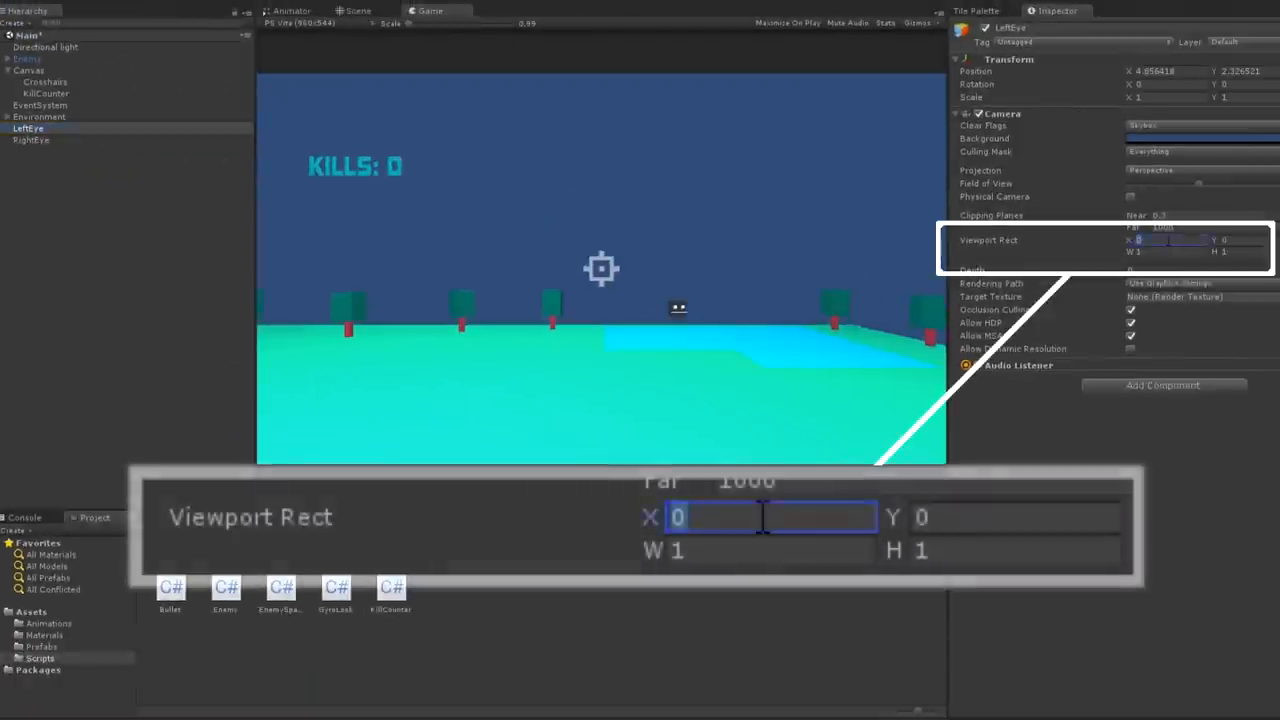
- Enter 0.5 for the eye camera Viewport Rect to split the view side by side
text(.5)
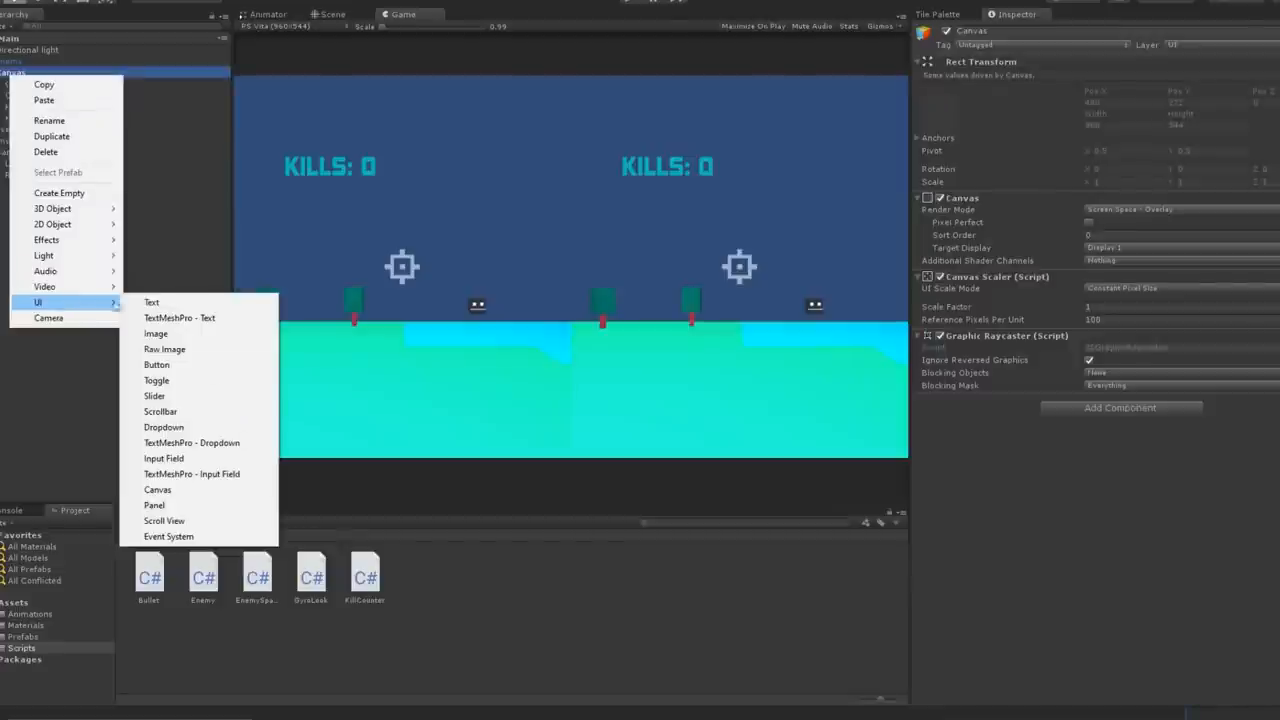
- Add an Overlay image to the Canvas and lower its colour alpha for translucency
click(155, 333)
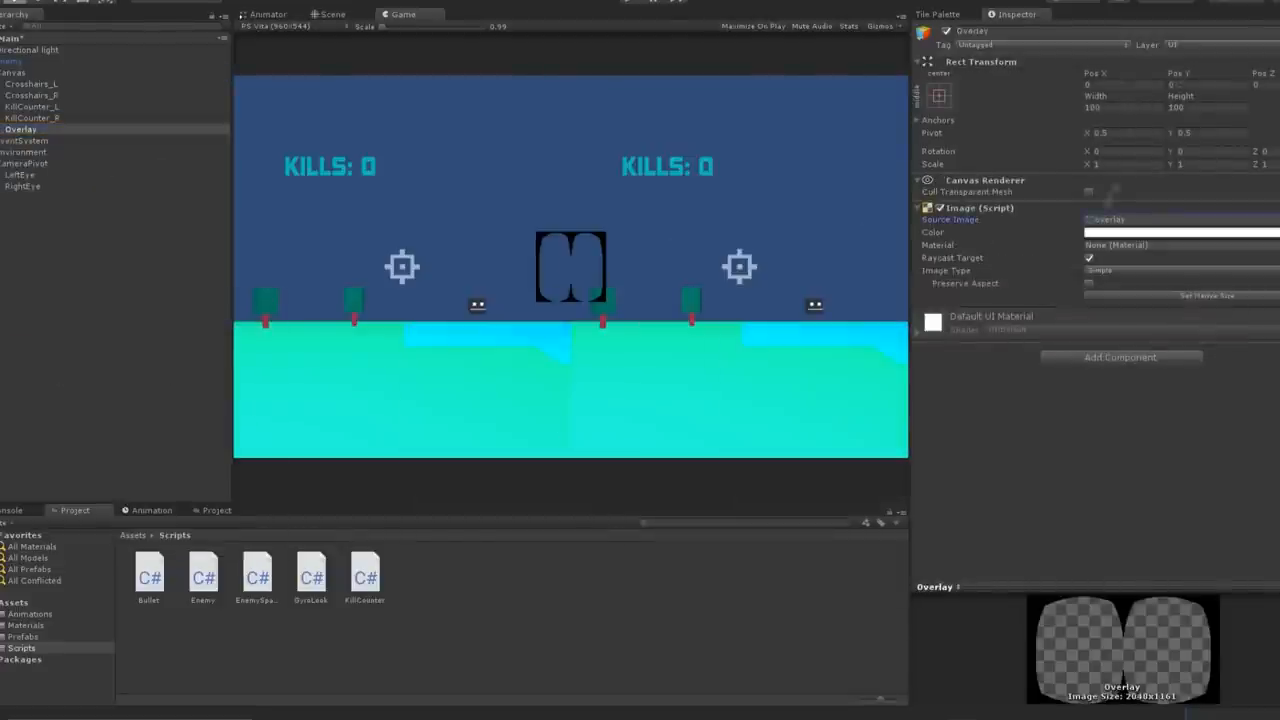
click(1180, 232)
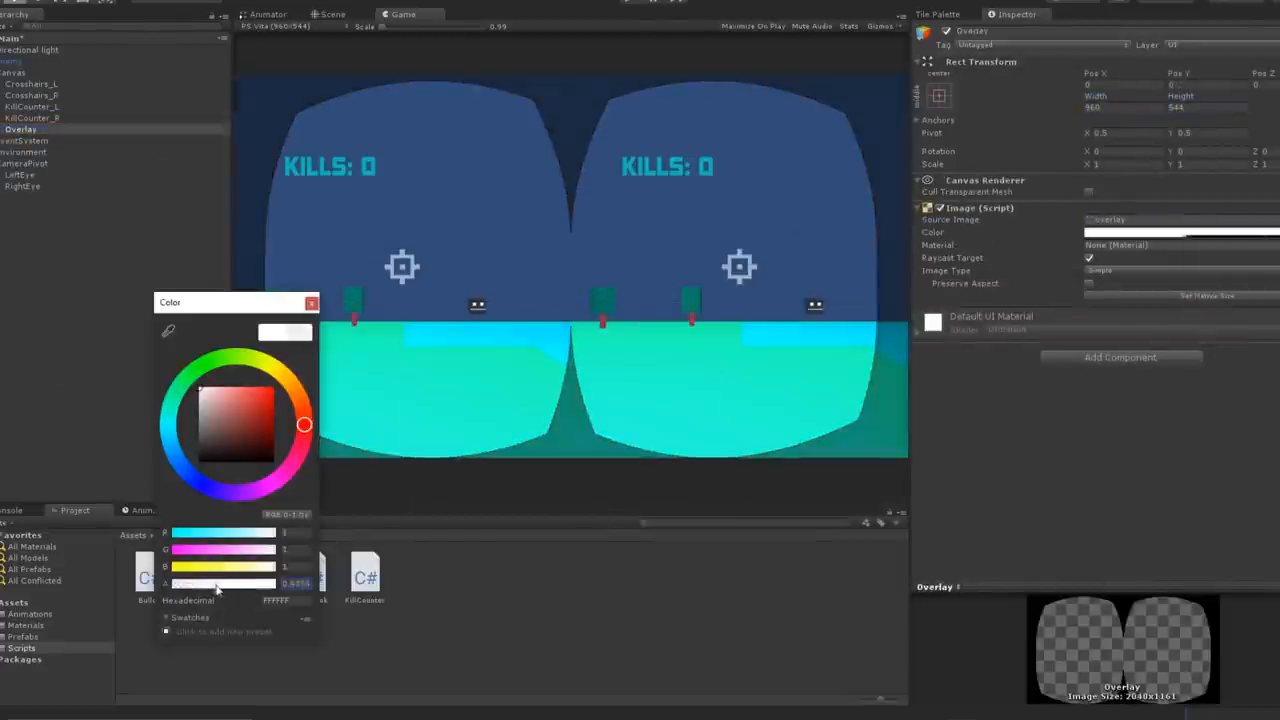
click(311, 302)
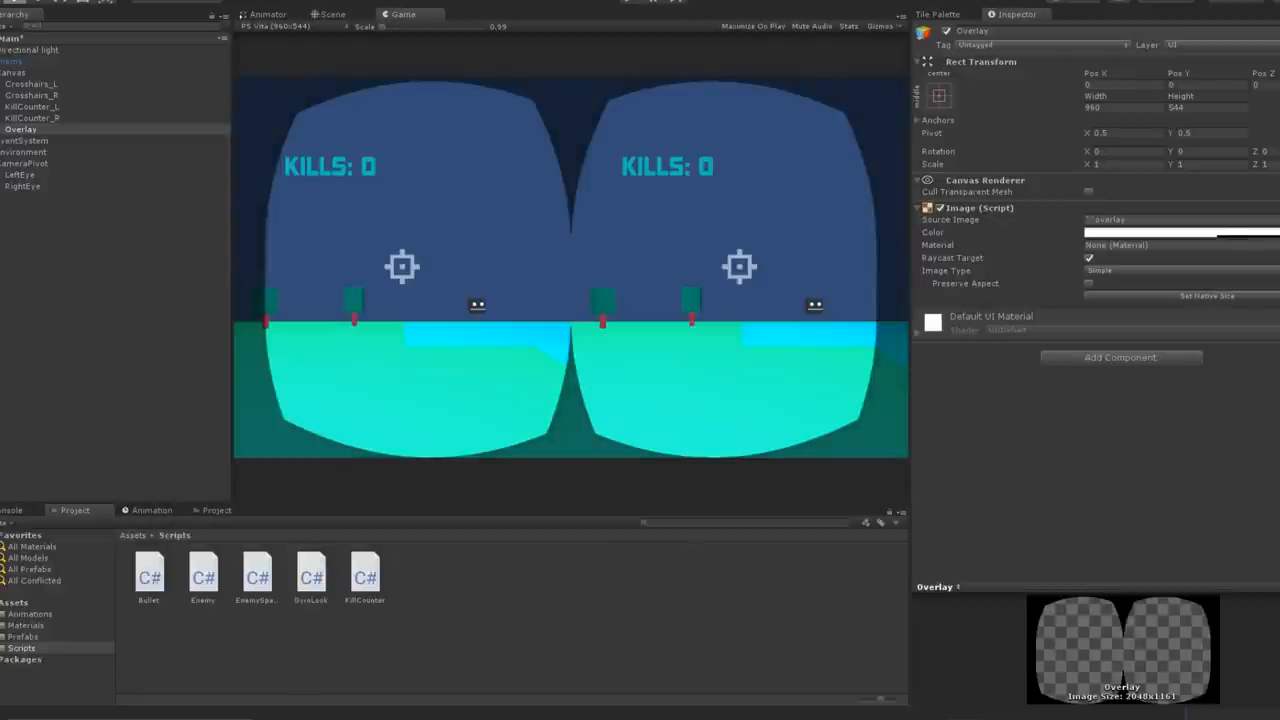